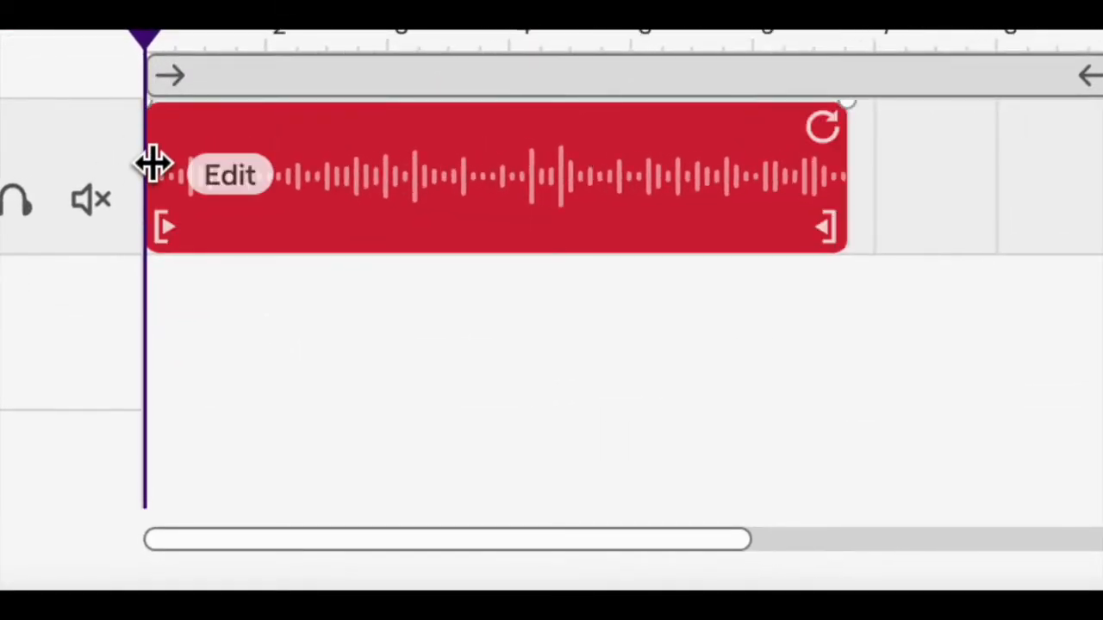
{"action": "mouse_move", "coordinate": [965, 238]}
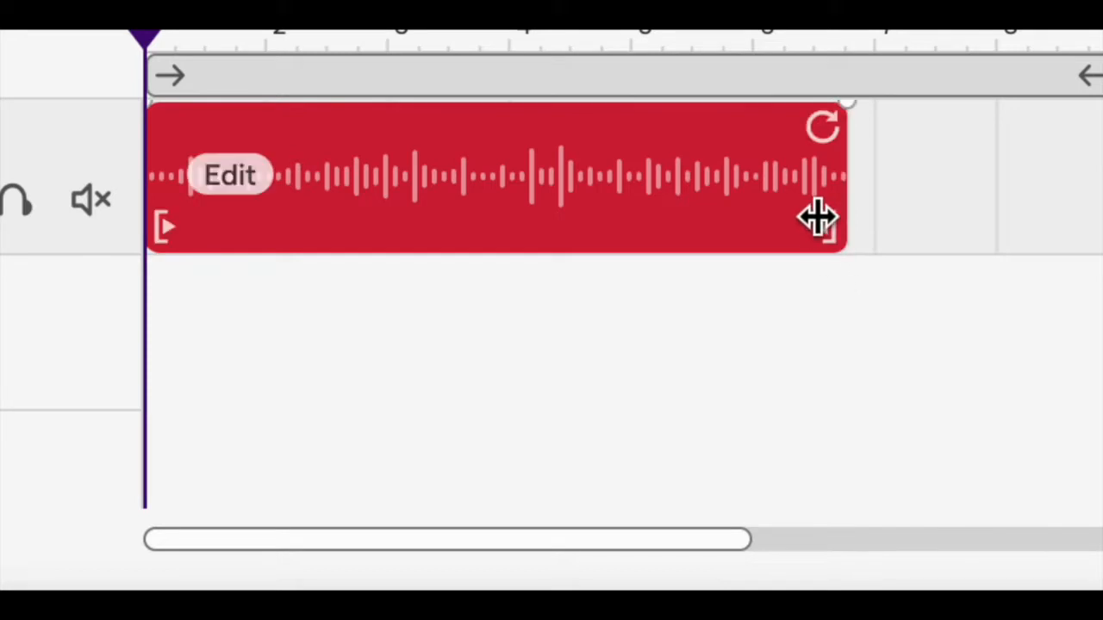
Drag the region's right edge then its left edge inward, leaving a shorter clip.
{"action": "left_click_drag", "start_coordinate": [824, 217], "coordinate": [789, 238]}
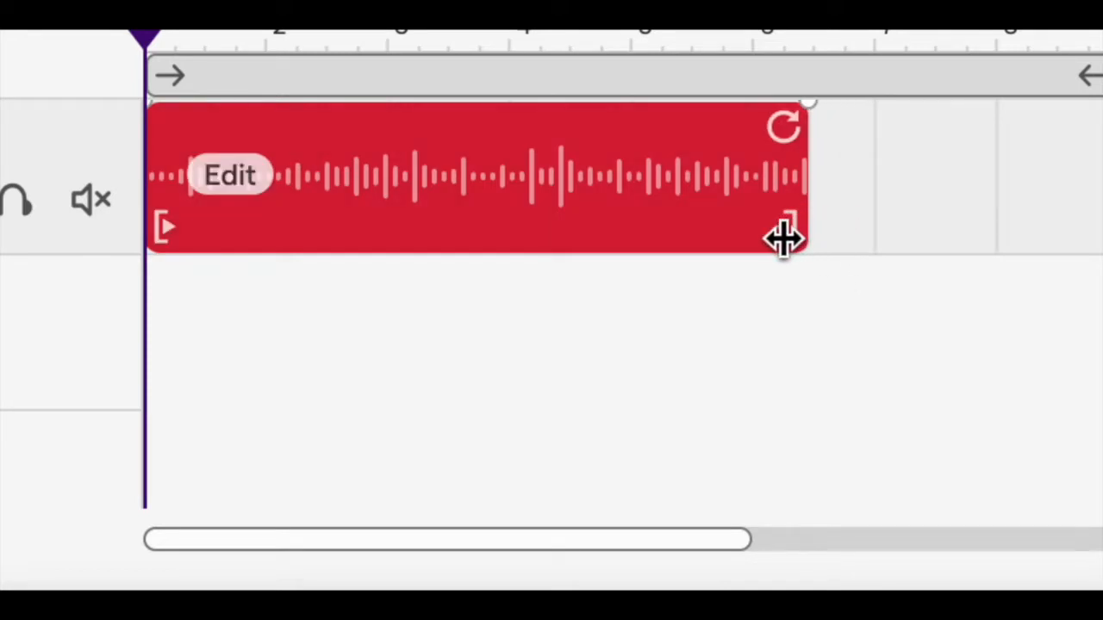
{"action": "left_click_drag", "start_coordinate": [784, 240], "coordinate": [668, 239]}
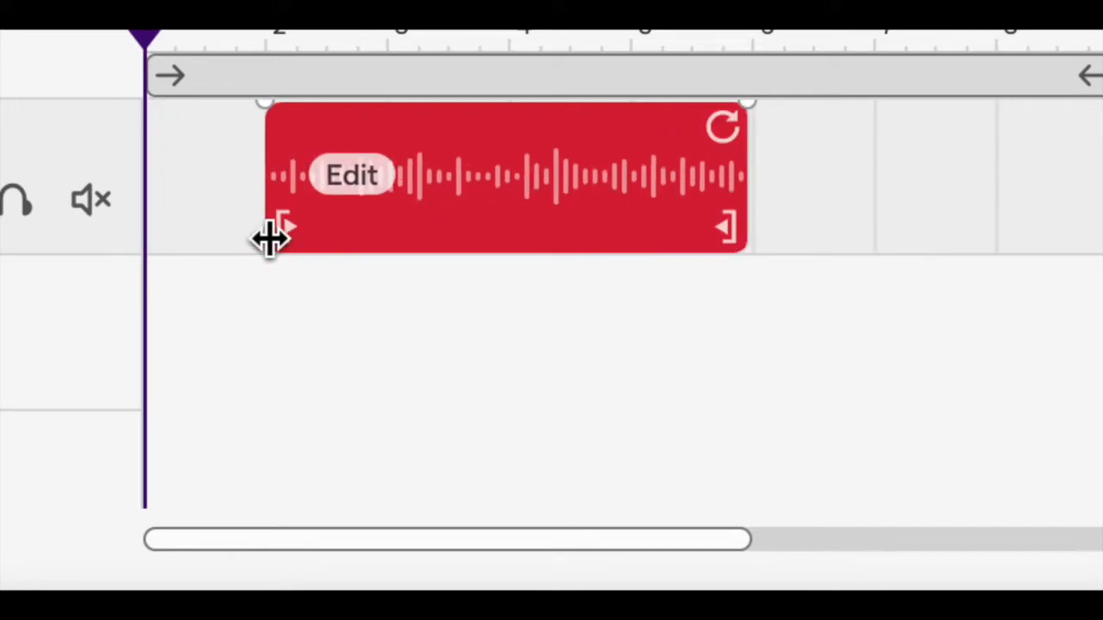
{"action": "mouse_move", "coordinate": [474, 155]}
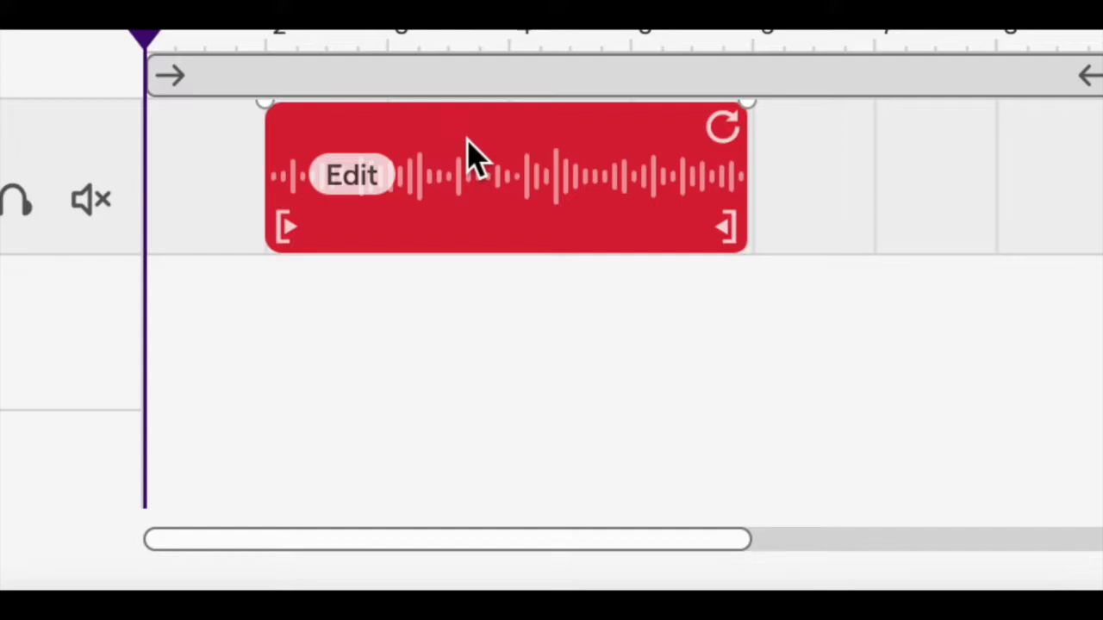
{"action": "mouse_move", "coordinate": [479, 141]}
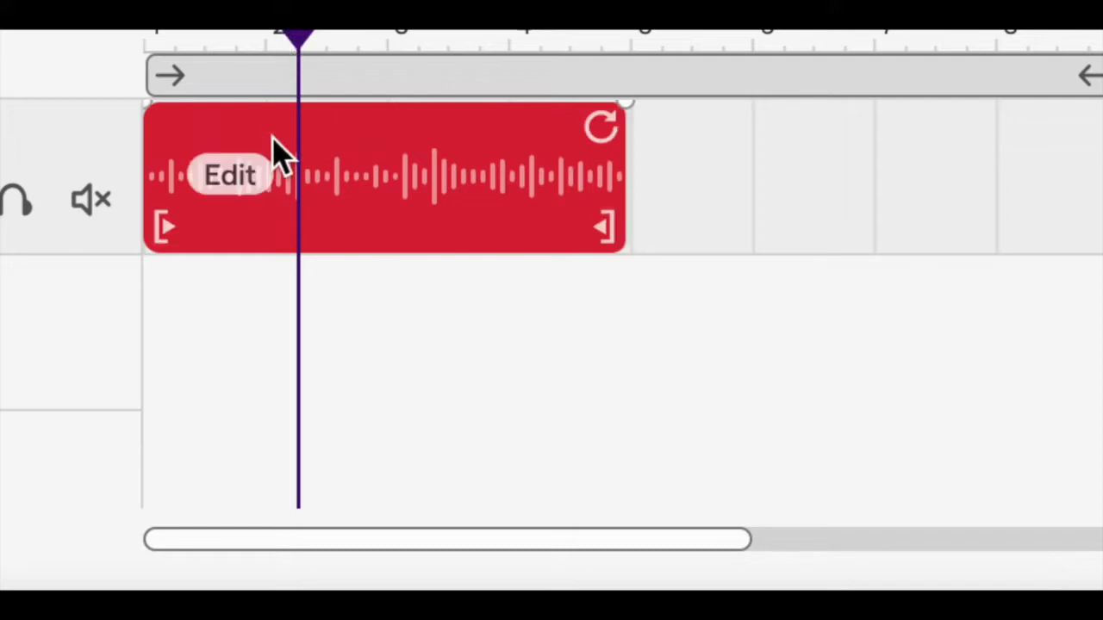
{"action": "mouse_move", "coordinate": [296, 206]}
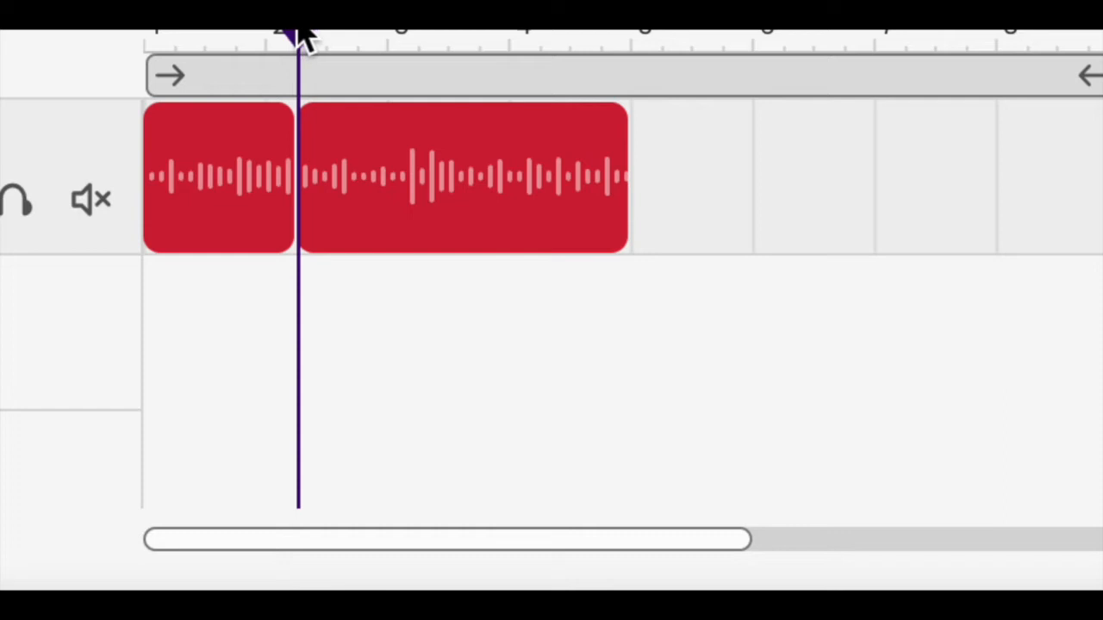
Place the playhead near bar 3 and split the region there via Edit > Split region.
{"action": "left_click", "coordinate": [421, 38]}
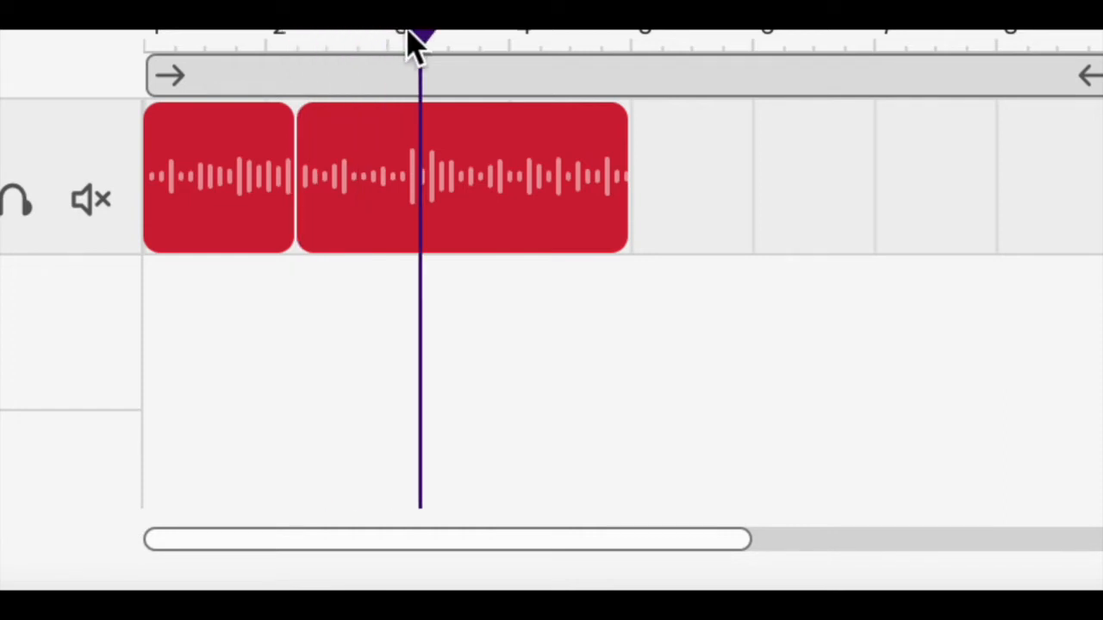
{"action": "mouse_move", "coordinate": [444, 141]}
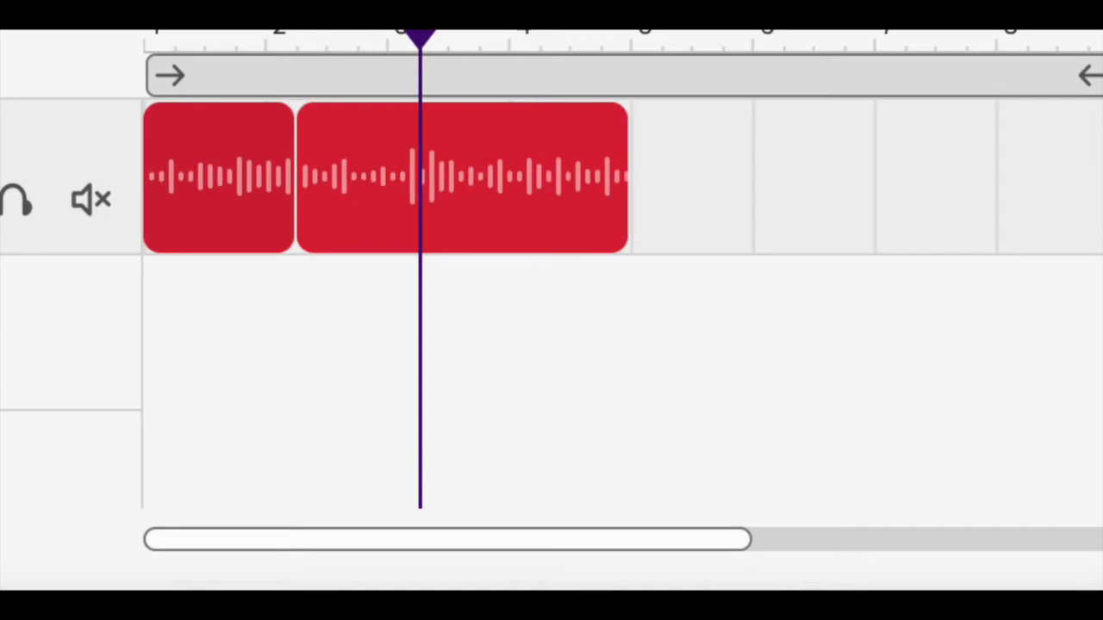
{"action": "left_click", "coordinate": [262, 86]}
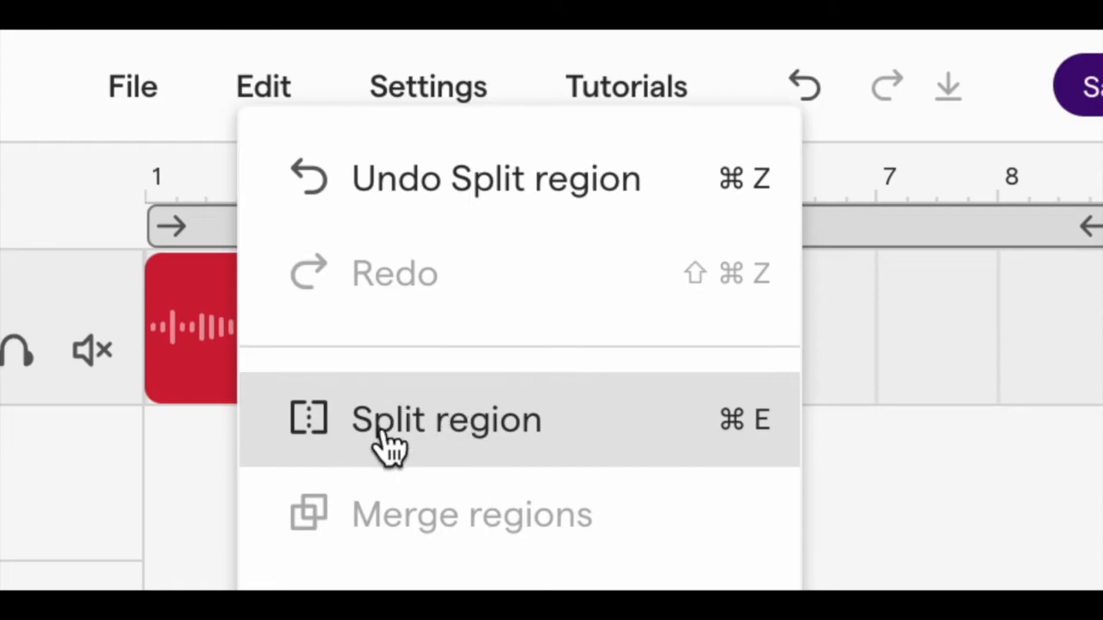
{"action": "left_click", "coordinate": [446, 420]}
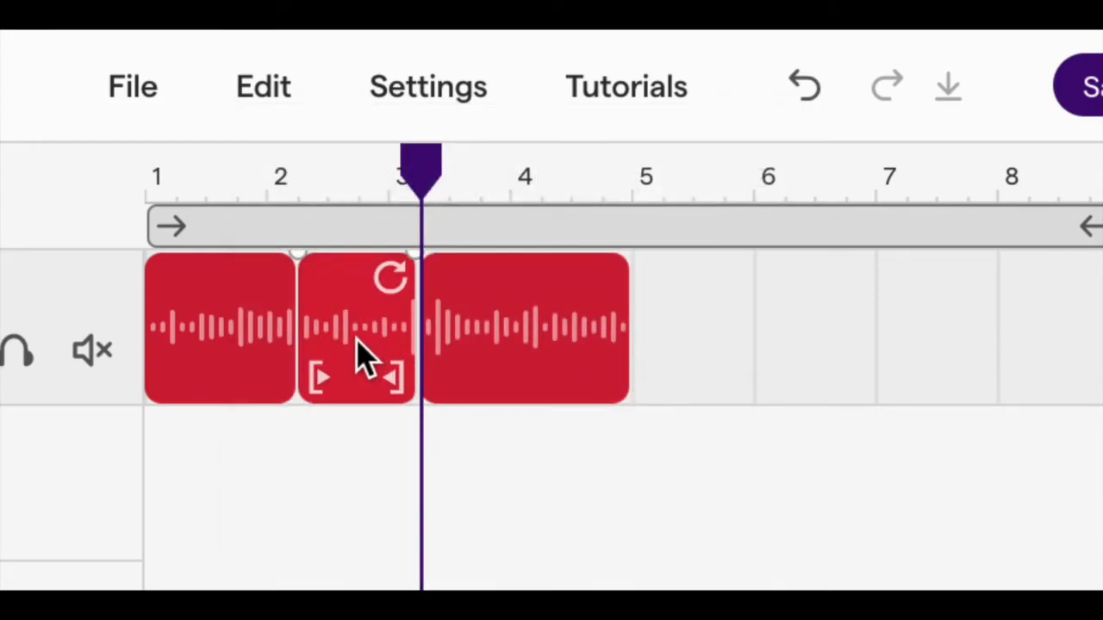